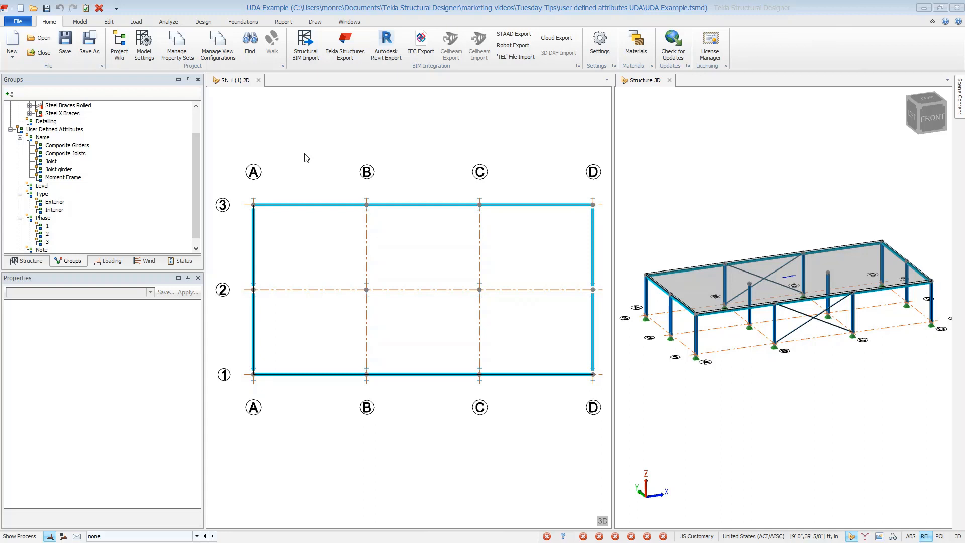
pyautogui.moveTo(211, 100)
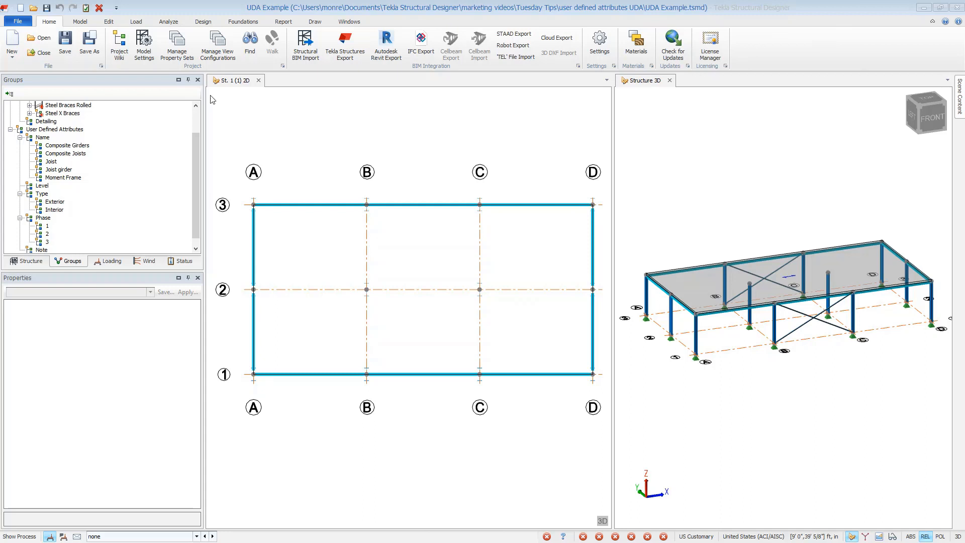
# In User Defined Attributes, give Direction the values X, Y and delete the Note attribute.
pyautogui.click(143, 45)
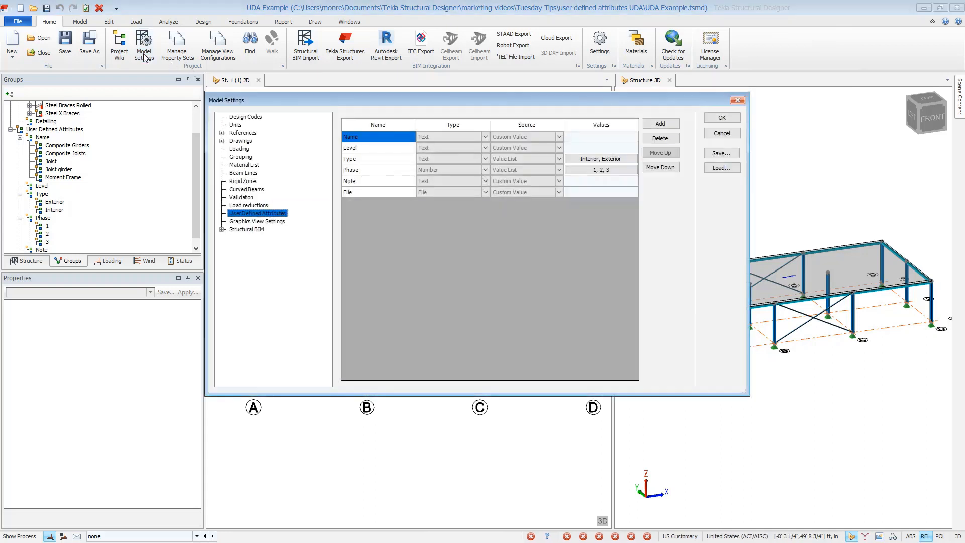
pyautogui.moveTo(367, 161)
pyautogui.write('Direction')
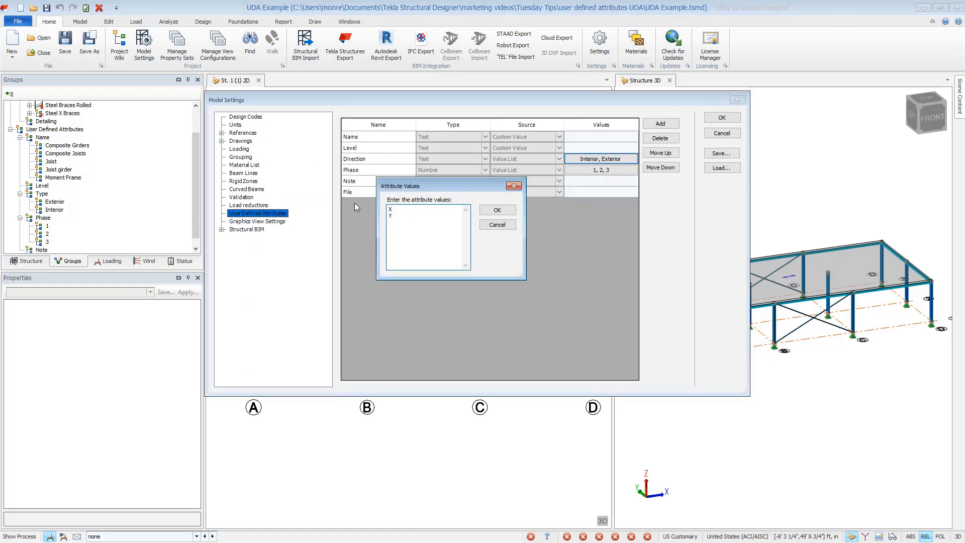
pyautogui.click(495, 209)
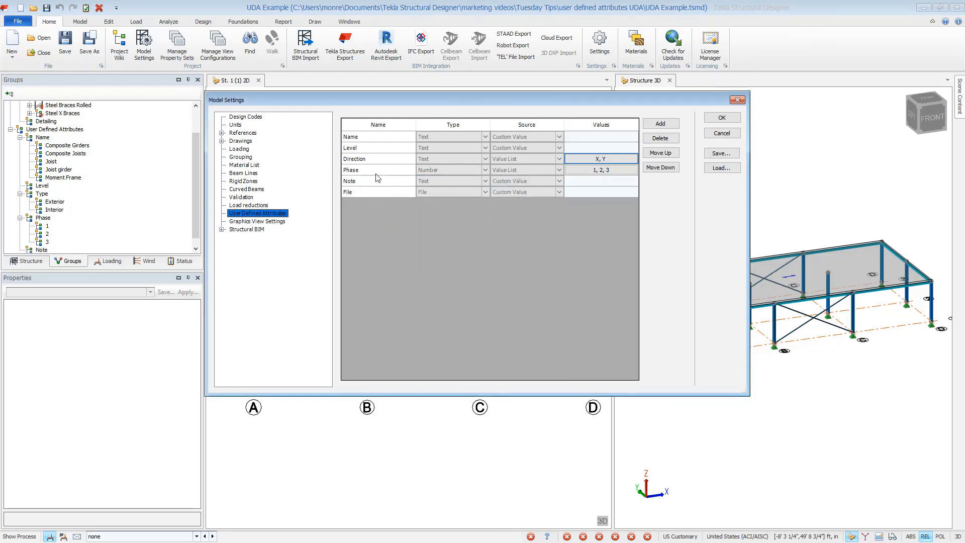
pyautogui.click(659, 137)
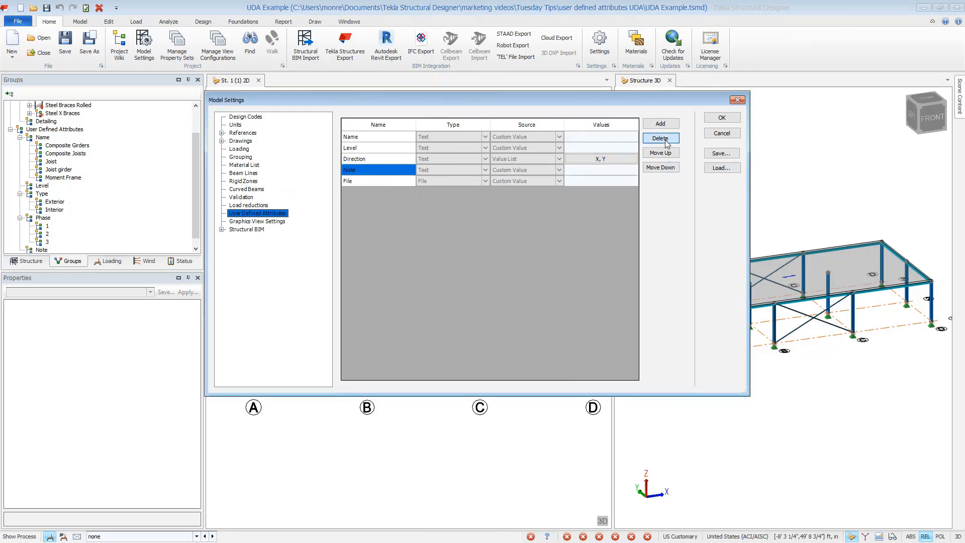
pyautogui.click(660, 138)
pyautogui.write('Lateral/Gravi')
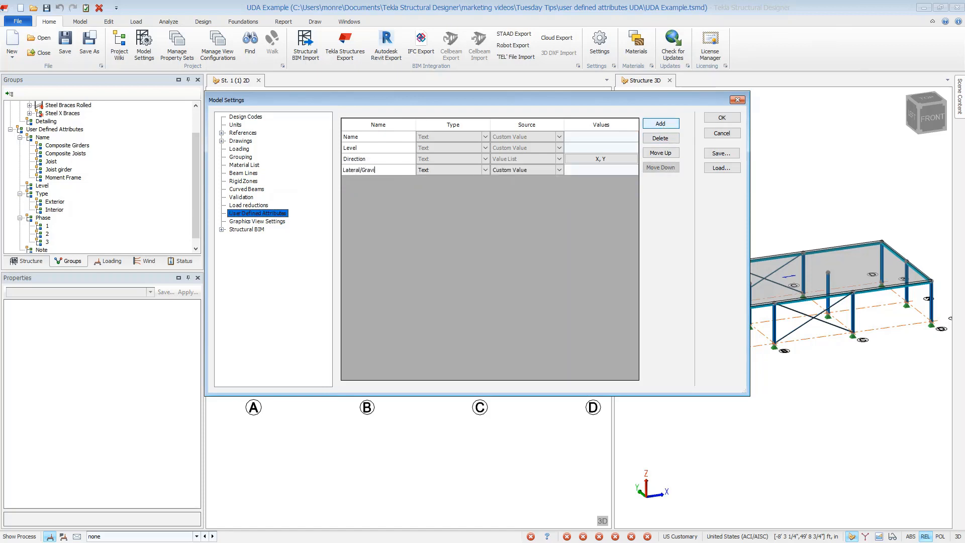
# Add a Lateral/Gravity attribute as a value list (Lateral, Gravity) and apply the settings.
pyautogui.click(559, 170)
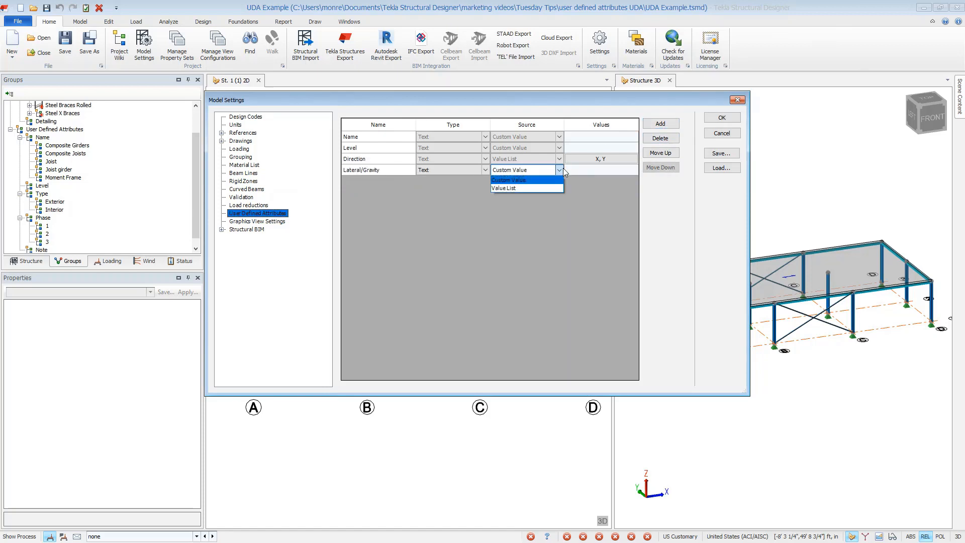
pyautogui.click(504, 188)
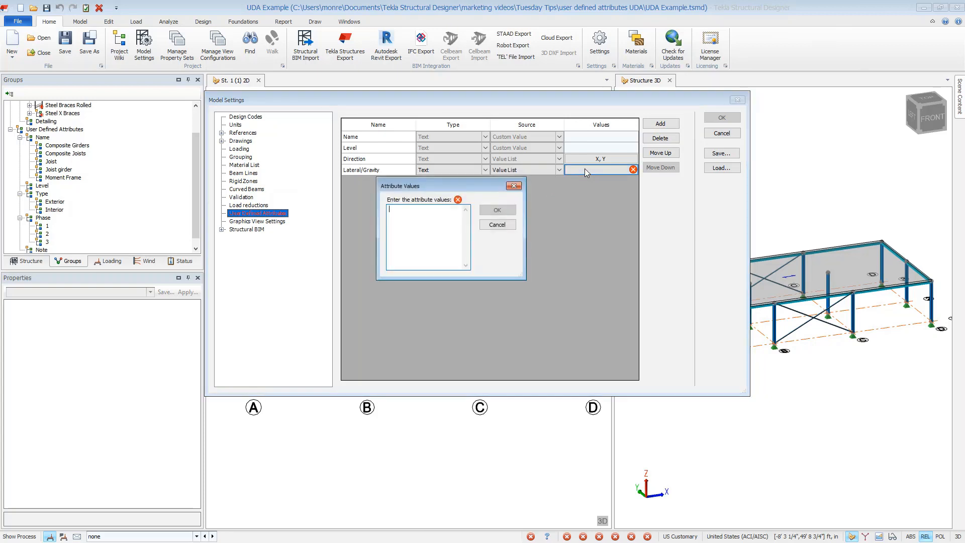
pyautogui.write('Lateral')
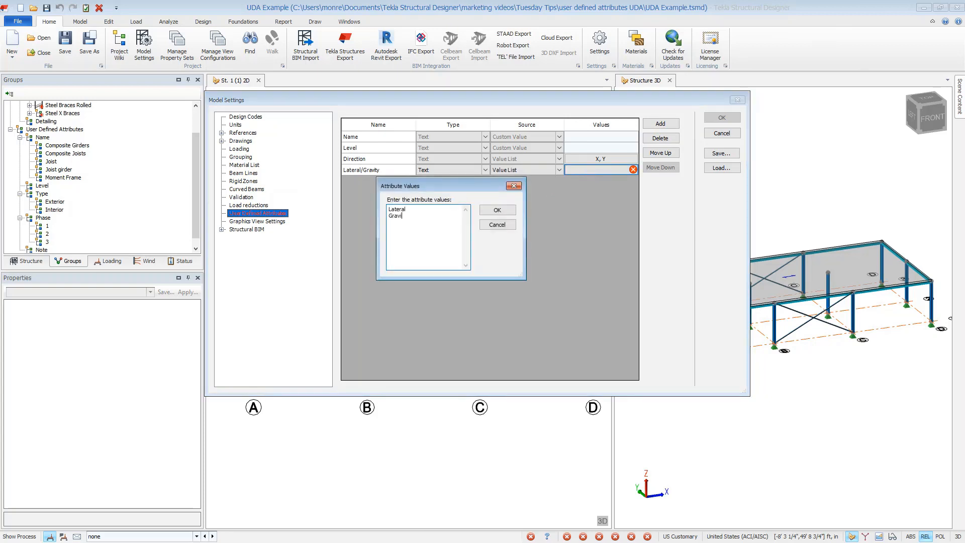
pyautogui.click(496, 211)
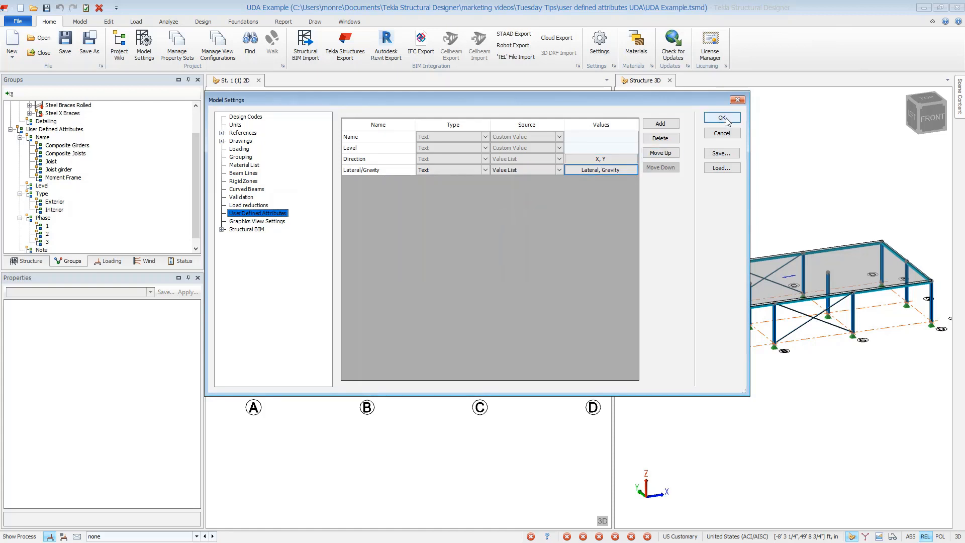
pyautogui.click(721, 118)
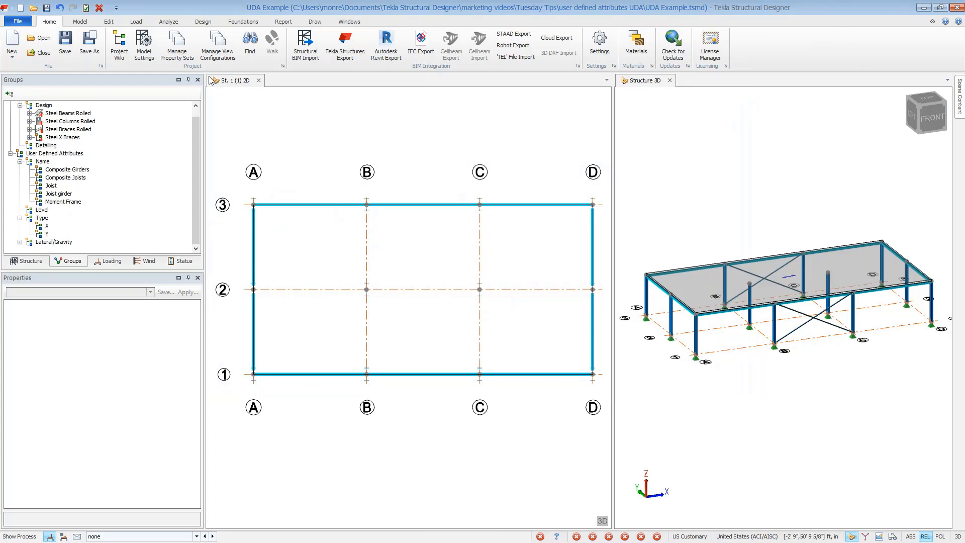
# In Manage Property Sets, mark the WF moment frame beam set's Lateral/Gravity as Lateral.
pyautogui.click(177, 44)
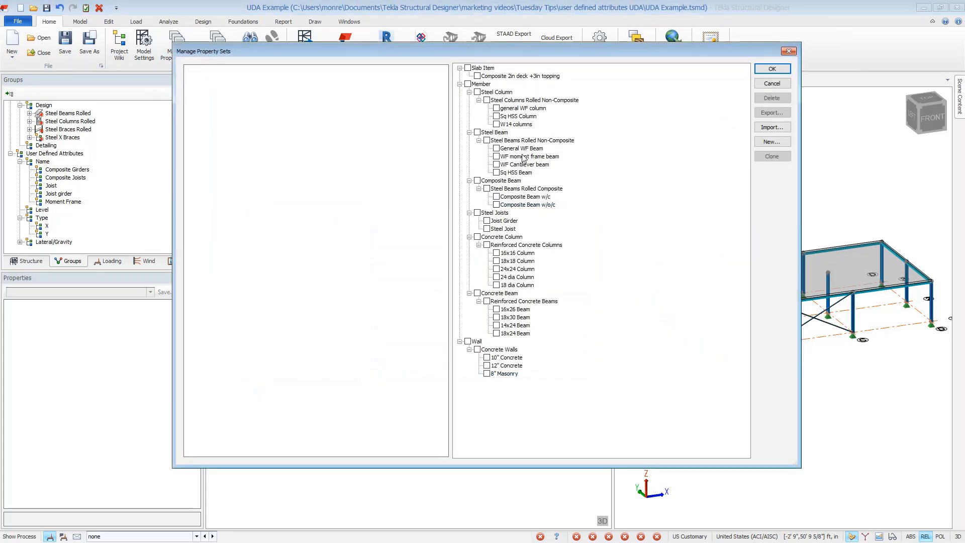
pyautogui.click(531, 156)
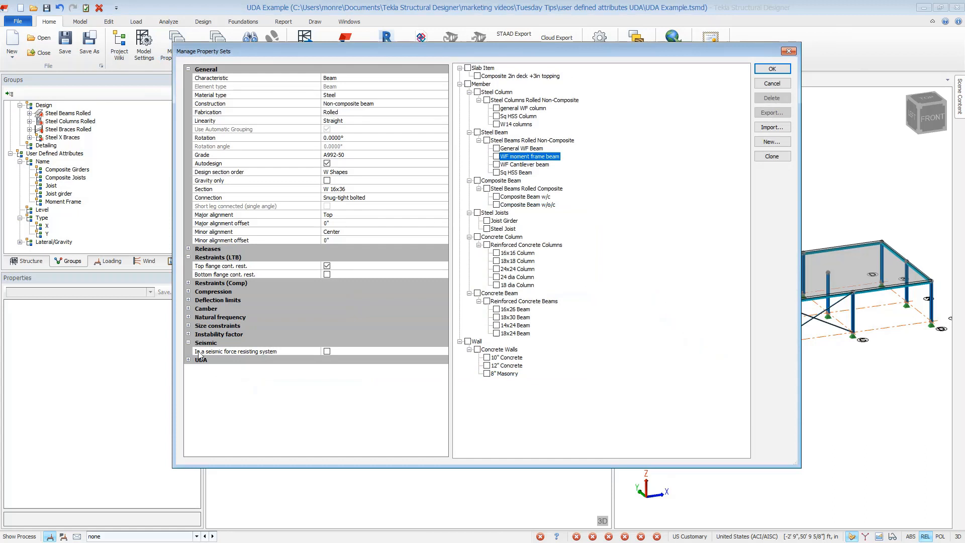
pyautogui.click(189, 360)
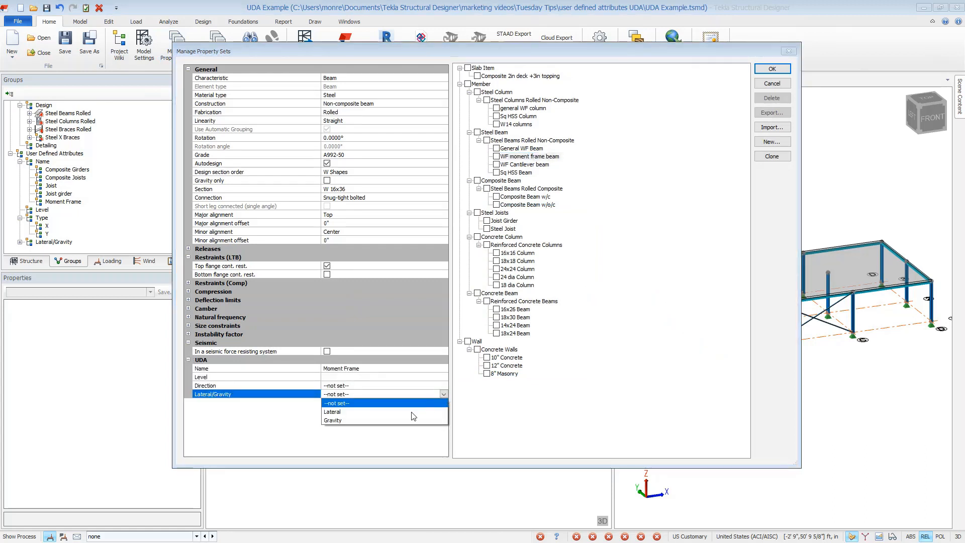
pyautogui.click(333, 411)
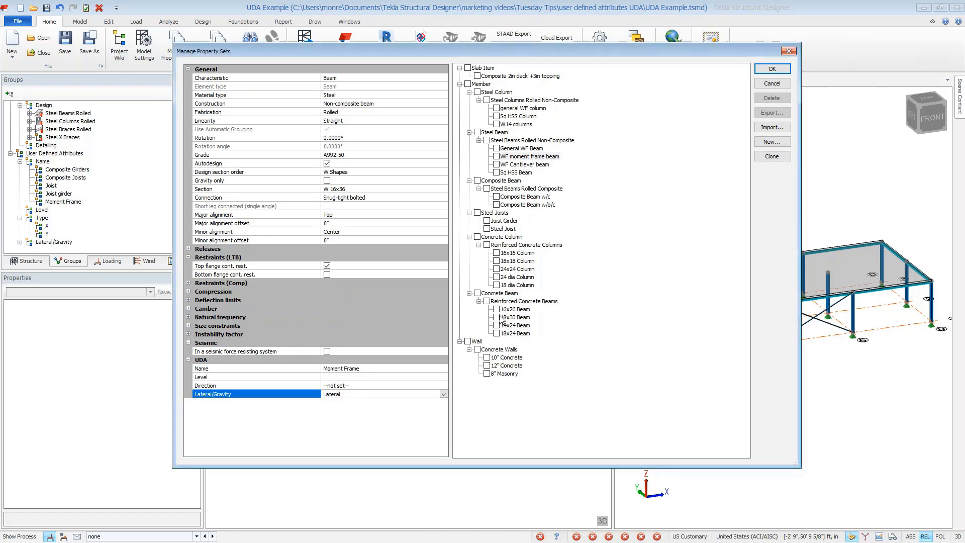
# Mark both Composite Beam sets (w/c and w/o/c) as Gravity and save the property sets.
pyautogui.click(525, 196)
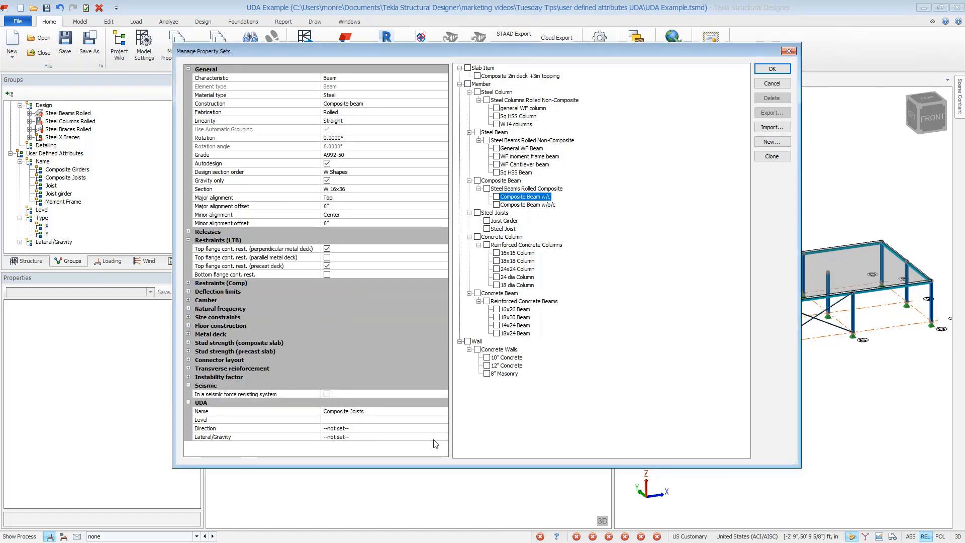
pyautogui.click(259, 437)
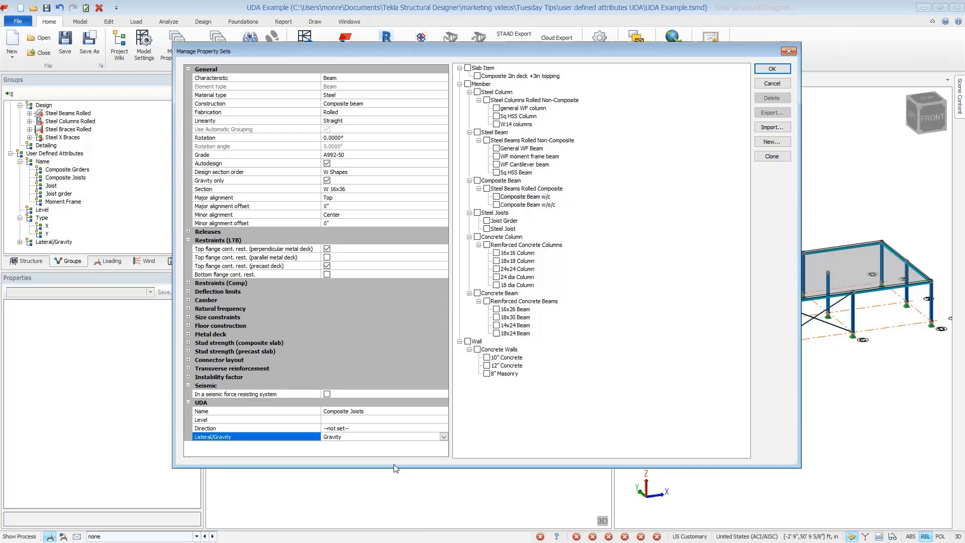
pyautogui.click(526, 204)
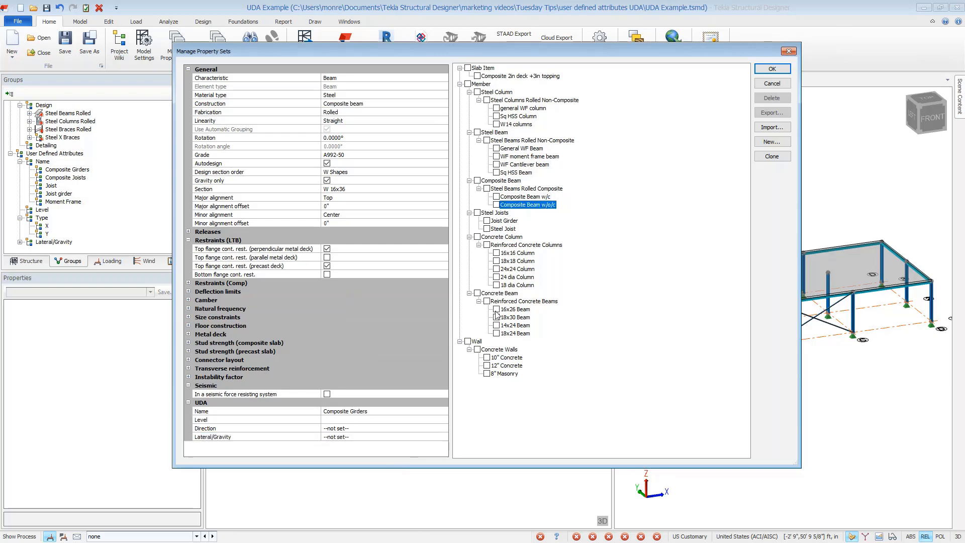
pyautogui.click(442, 437)
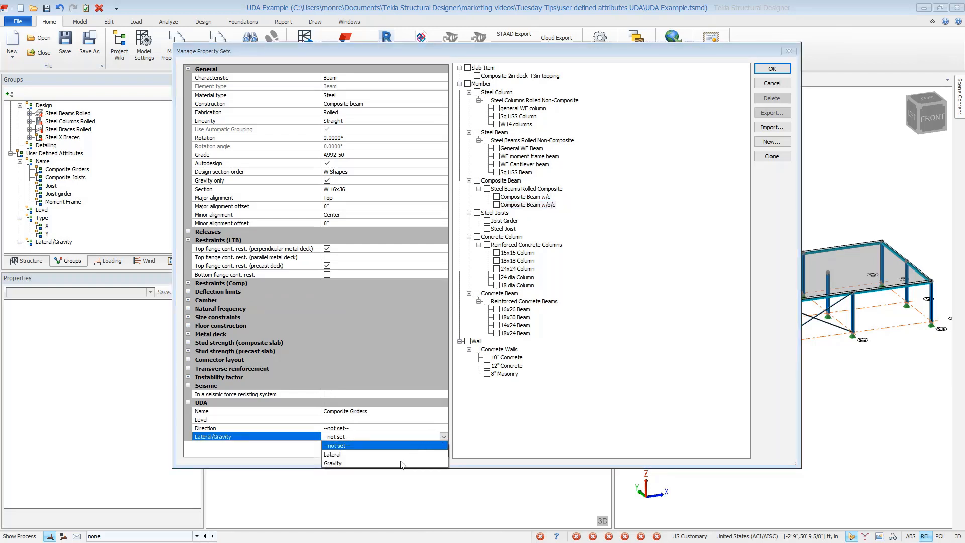
pyautogui.click(333, 463)
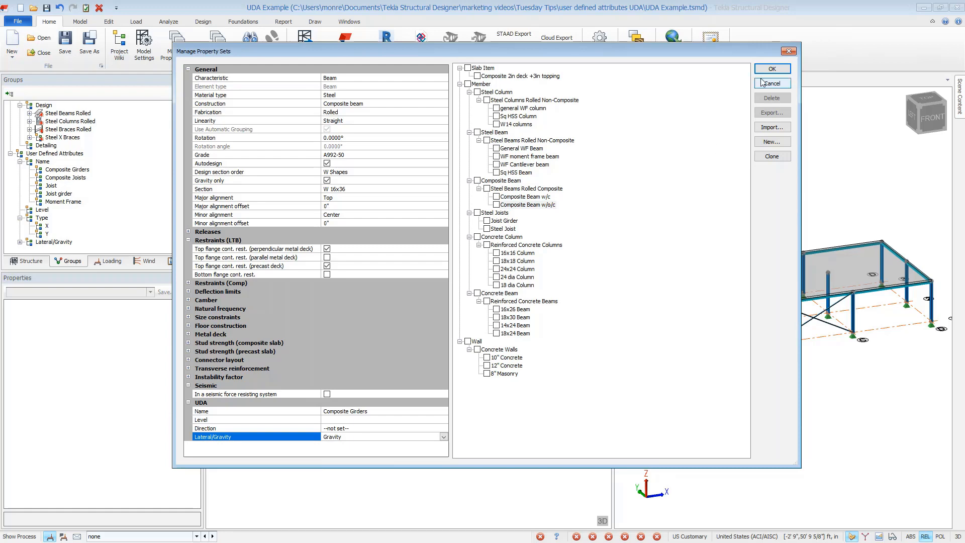
pyautogui.click(772, 84)
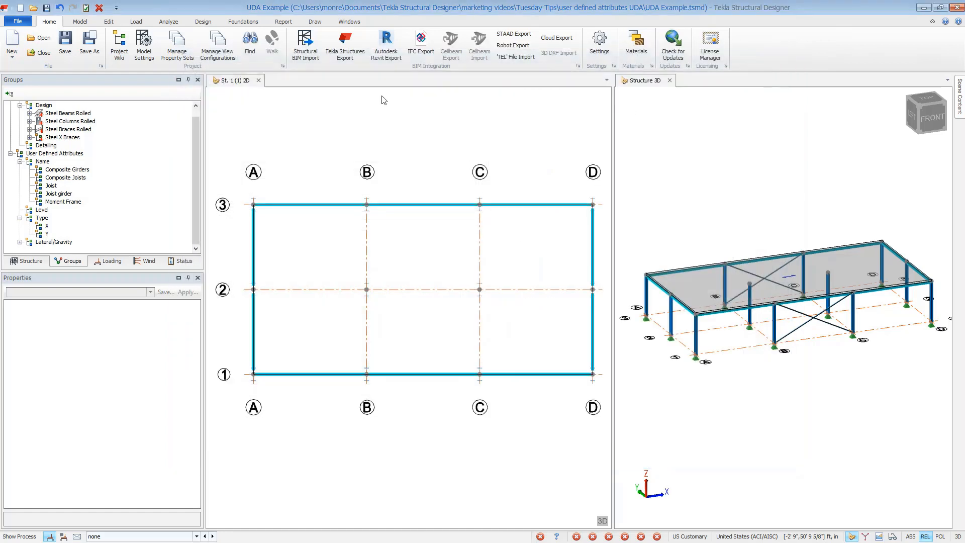
# Start a Steel Beam and choose its property set before drawing along grid line 2.
pyautogui.click(232, 44)
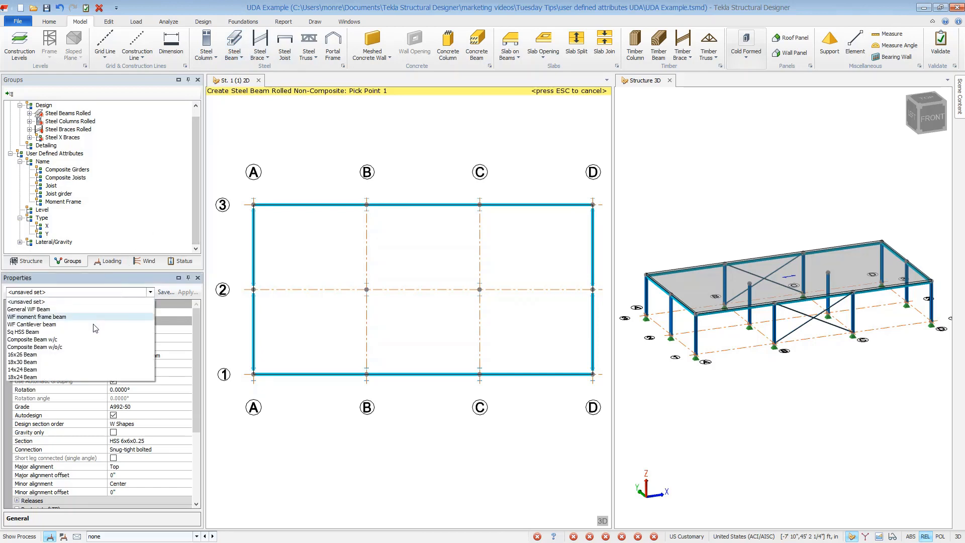
pyautogui.click(34, 347)
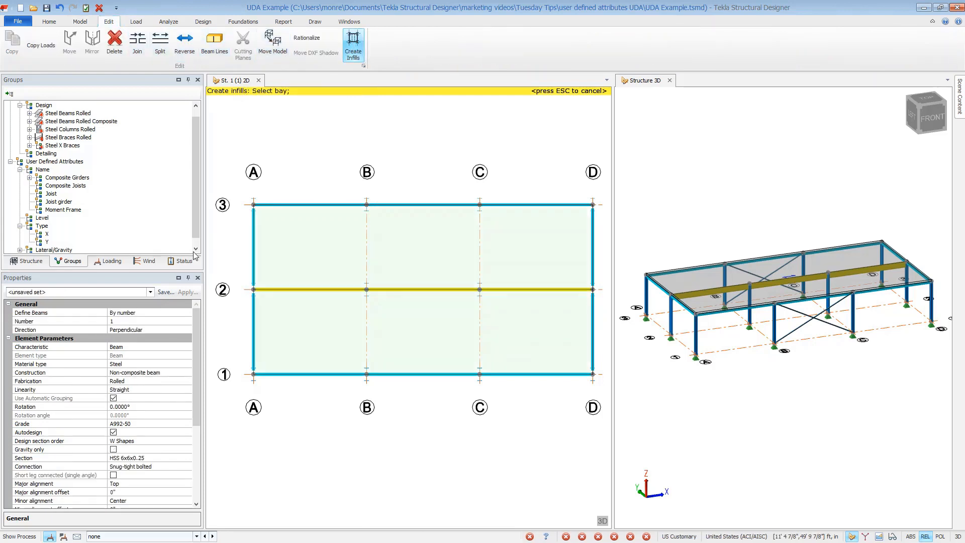
# Fill the bays with infill beams using Create Infills.
pyautogui.click(148, 311)
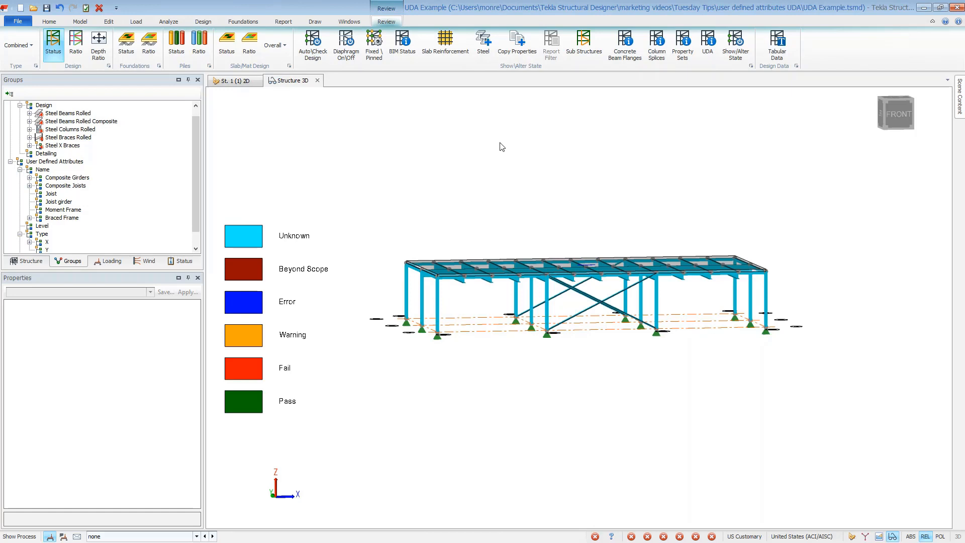
# In the UDA command set Mode to Set On and filter Show to Name: Moment Frame.
pyautogui.click(707, 43)
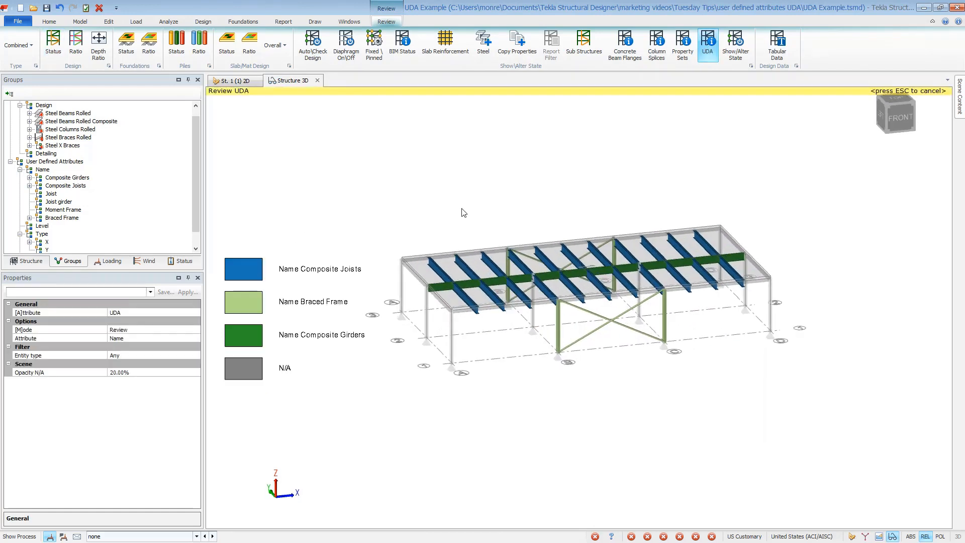
pyautogui.click(152, 330)
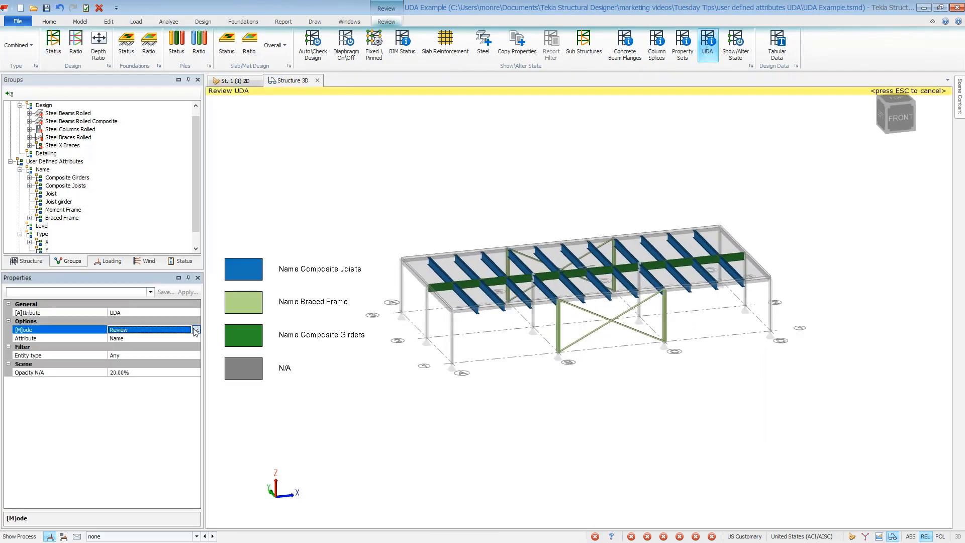
pyautogui.click(195, 330)
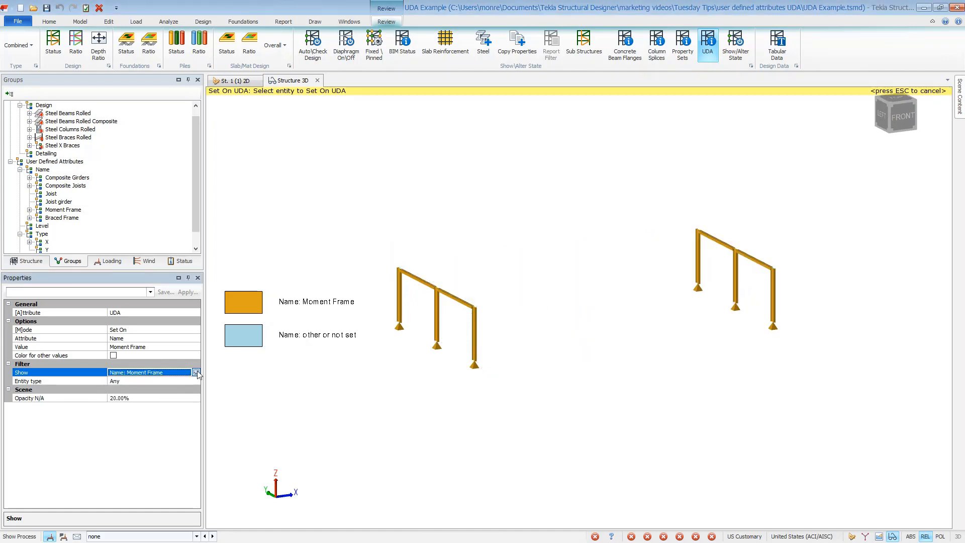
pyautogui.click(196, 372)
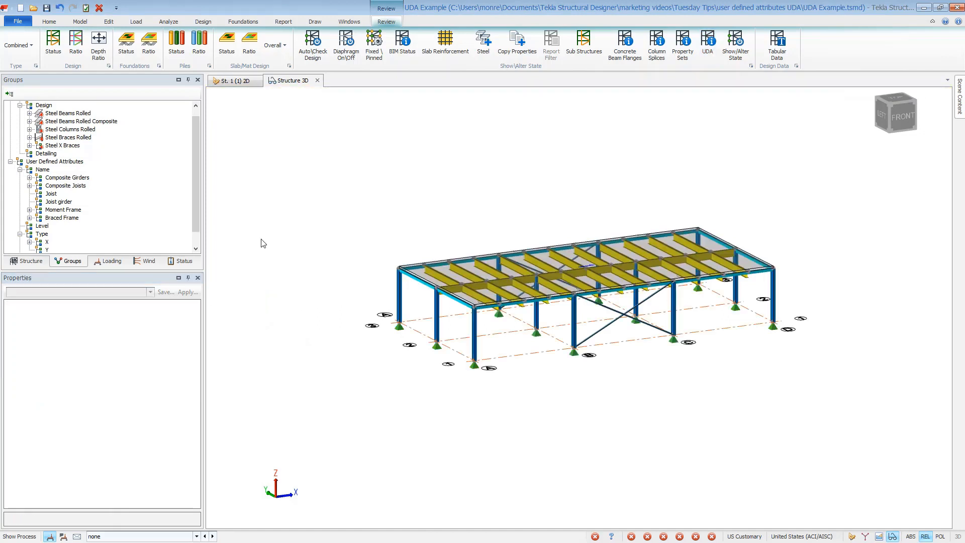
# Select all Moment Frame members and set Fixity end 1 and end 2 releases to Moment.
pyautogui.click(44, 104)
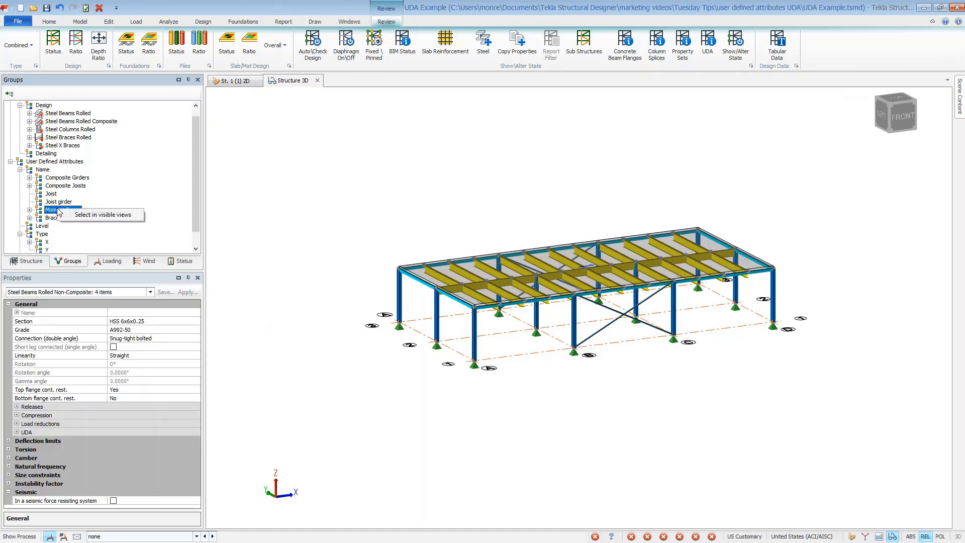
pyautogui.click(103, 214)
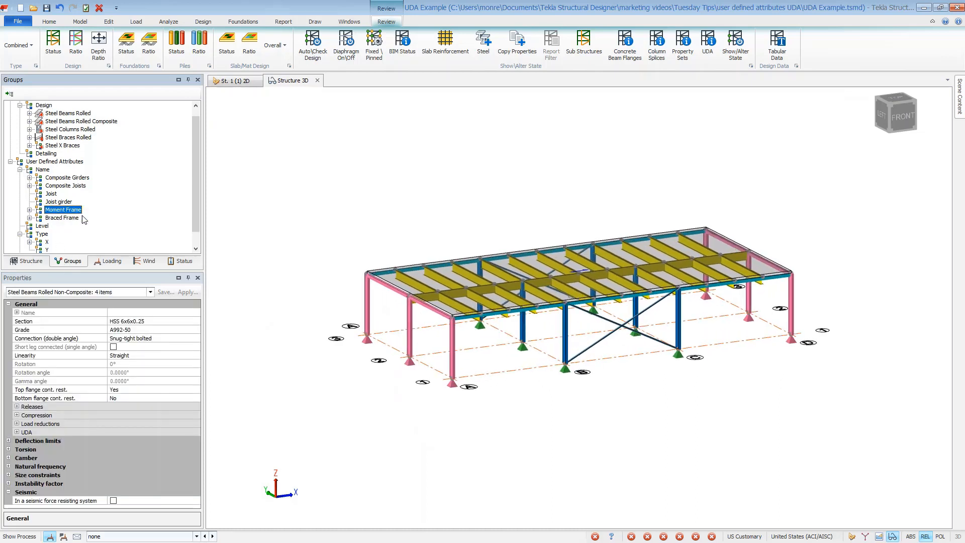
pyautogui.click(17, 407)
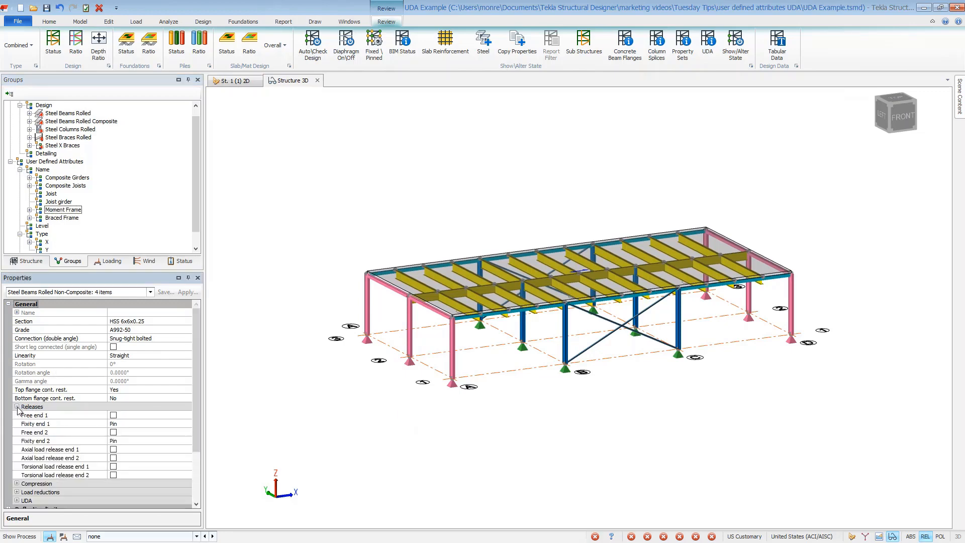
pyautogui.click(61, 424)
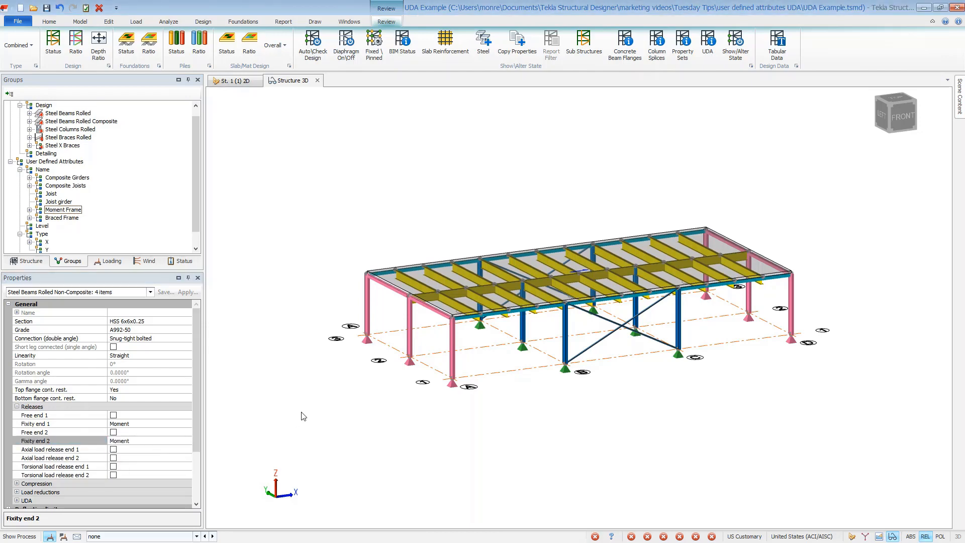
pyautogui.click(202, 21)
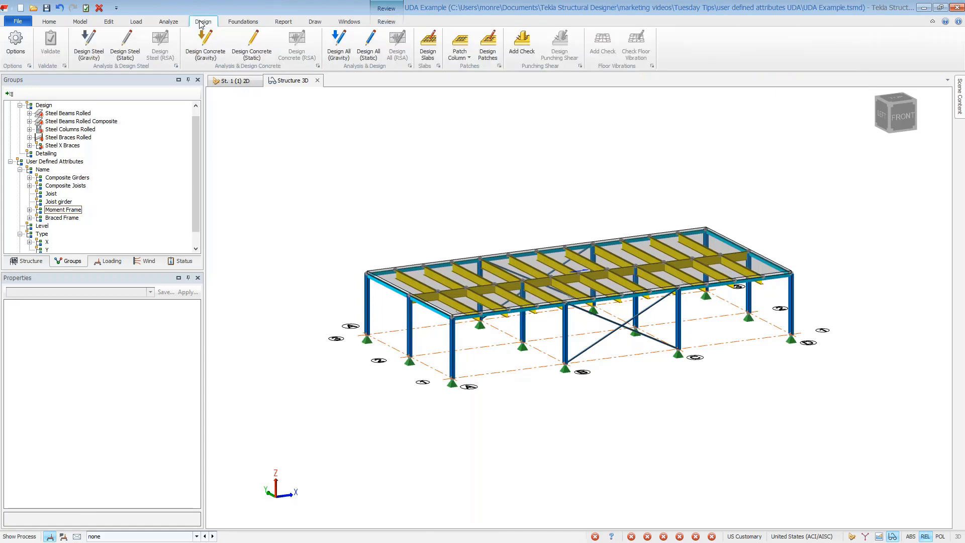
# Run Design Steel (Gravity) and bring up the Review tab's Tabular Data.
pyautogui.click(183, 260)
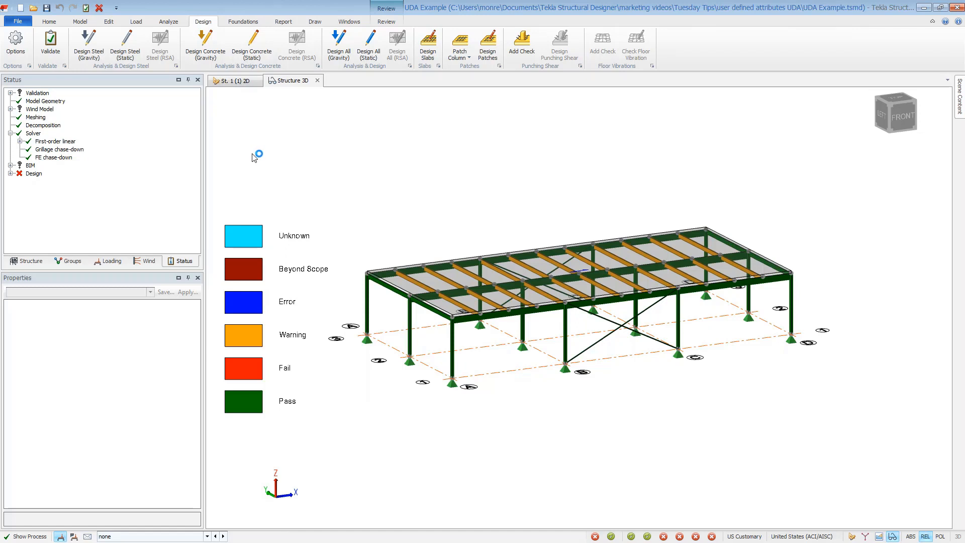
pyautogui.click(386, 21)
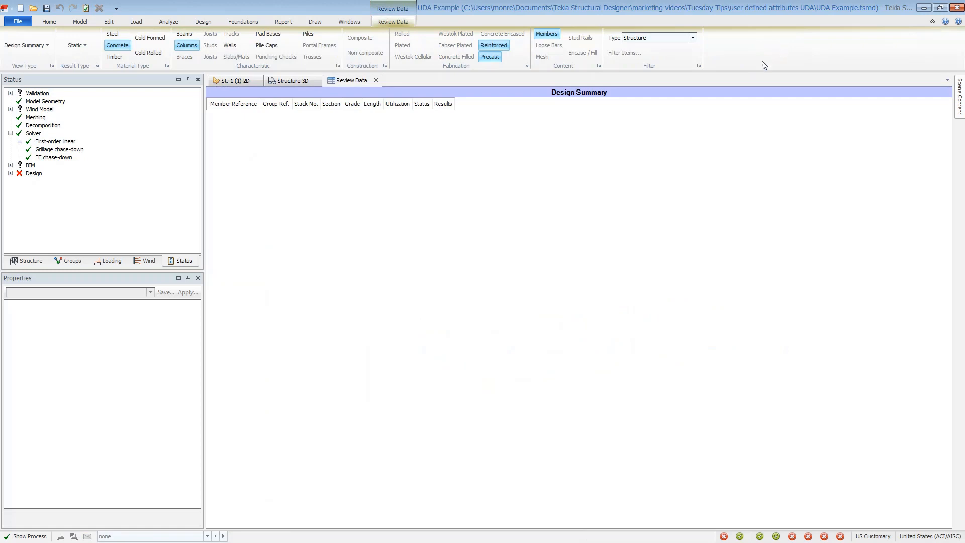
# Show Wind Drift results filtered by Selected UDAs to Direction X only.
pyautogui.click(24, 45)
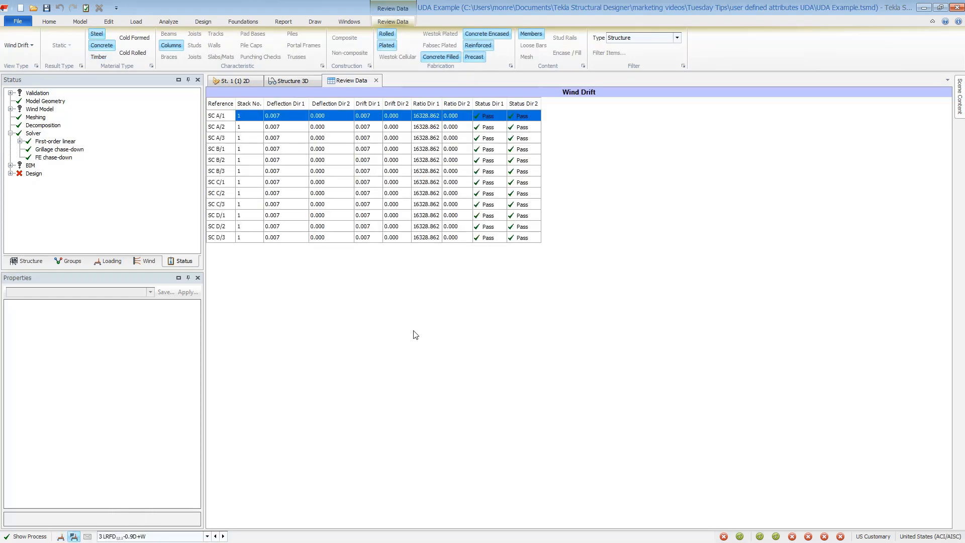
pyautogui.click(677, 37)
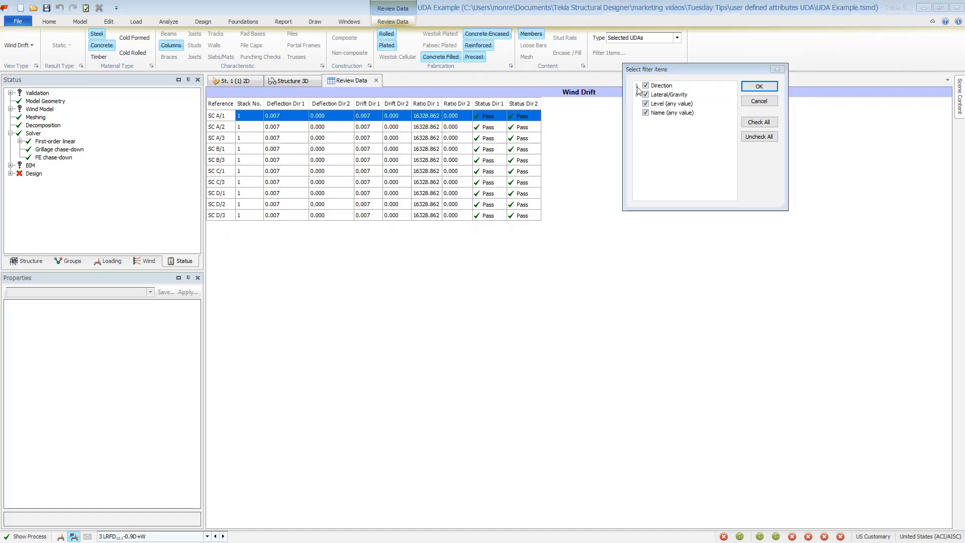
pyautogui.click(638, 85)
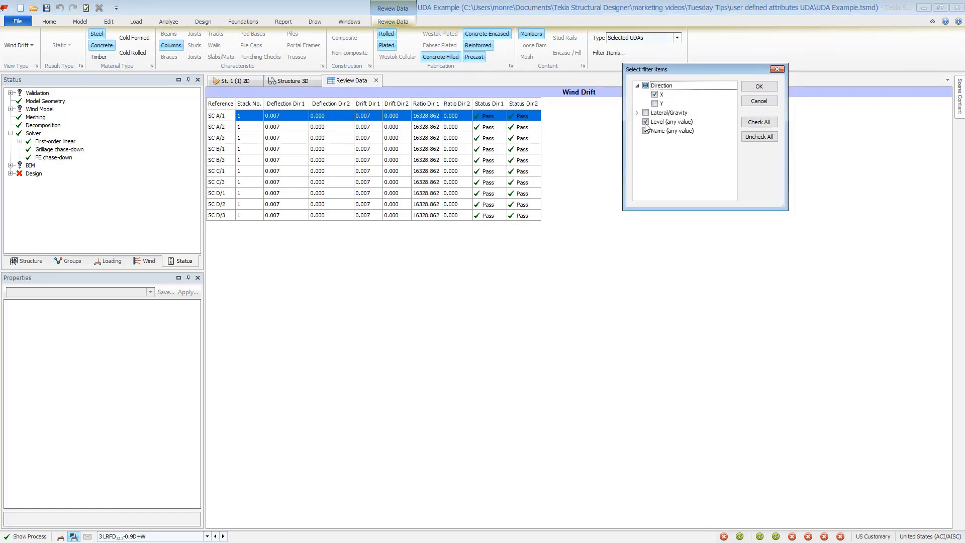
pyautogui.click(758, 85)
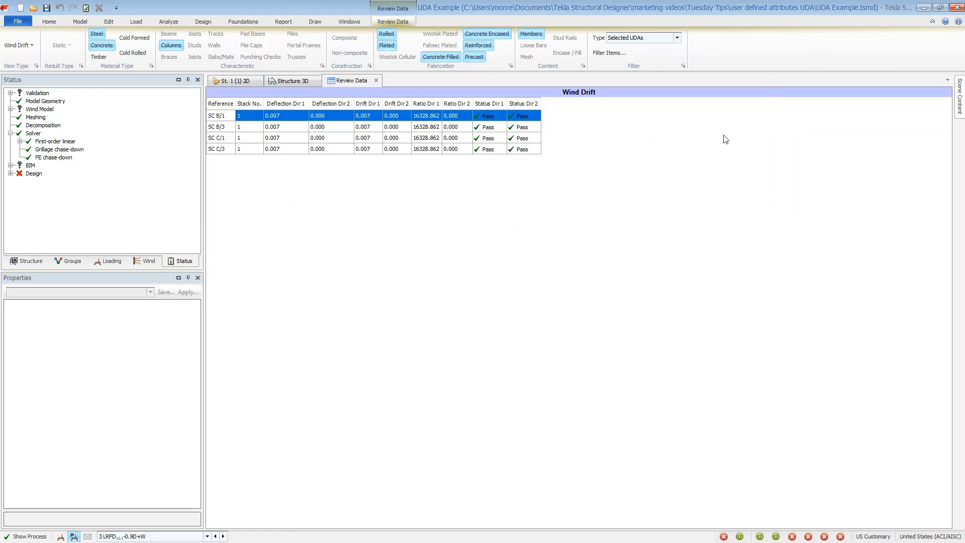
pyautogui.moveTo(646, 178)
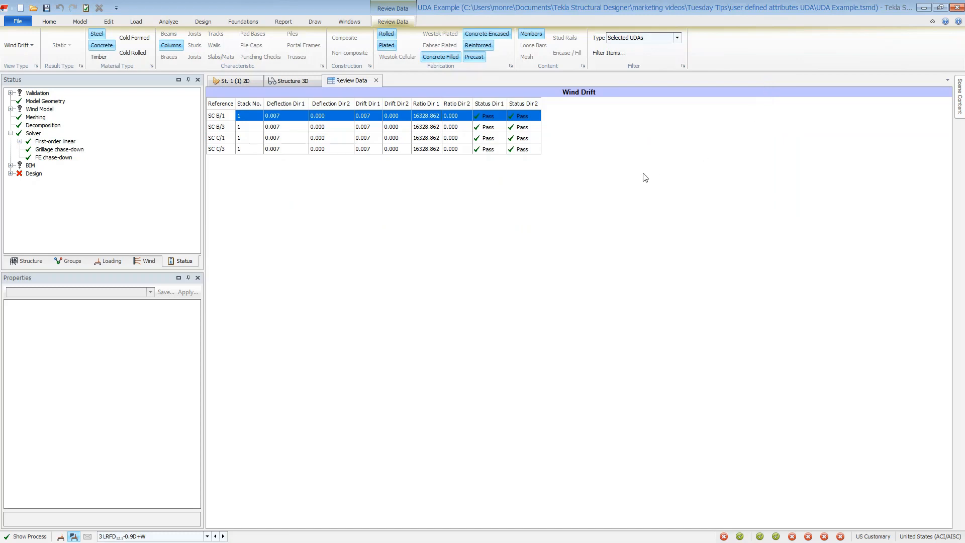
pyautogui.moveTo(299, 36)
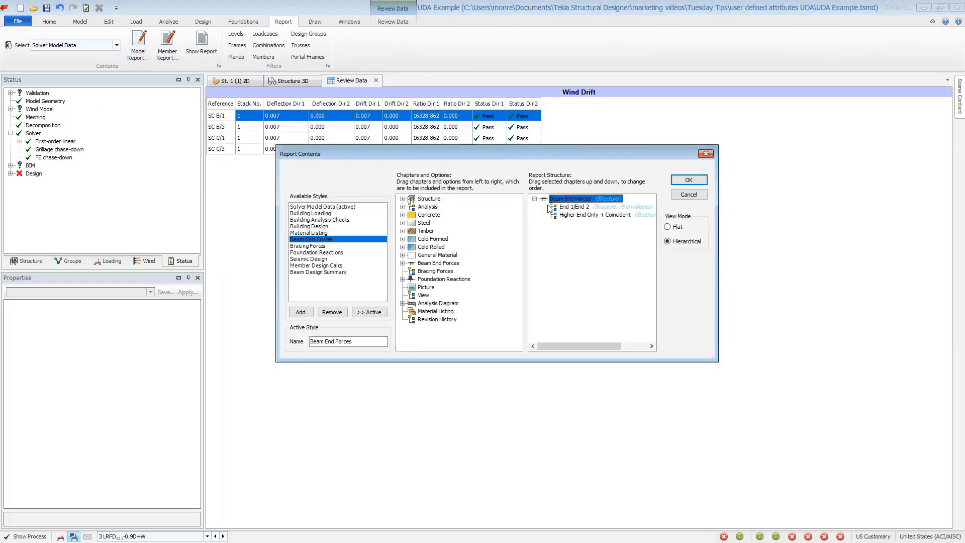
# Apply the gravity beams model filter to the End 1/End 2 report chapter and confirm.
pyautogui.rightClick(571, 206)
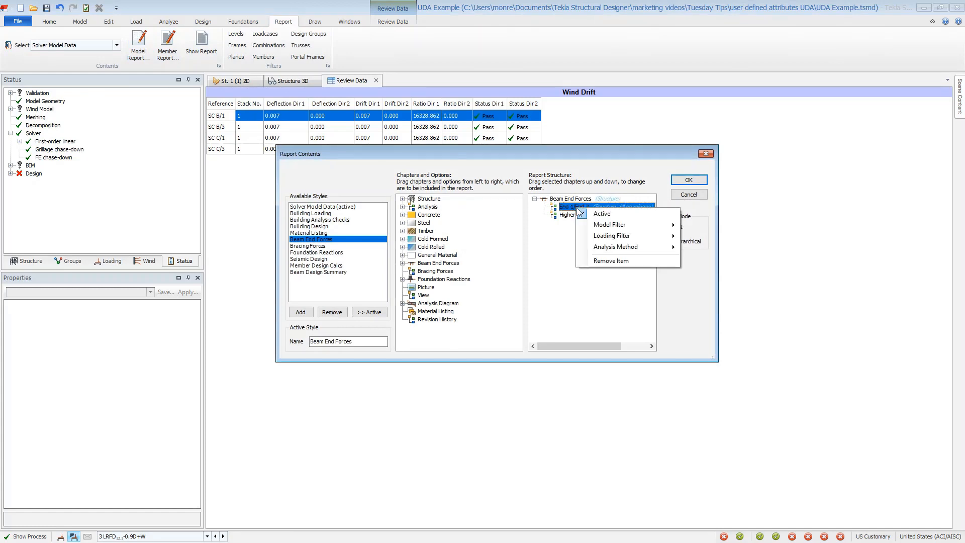
pyautogui.click(609, 224)
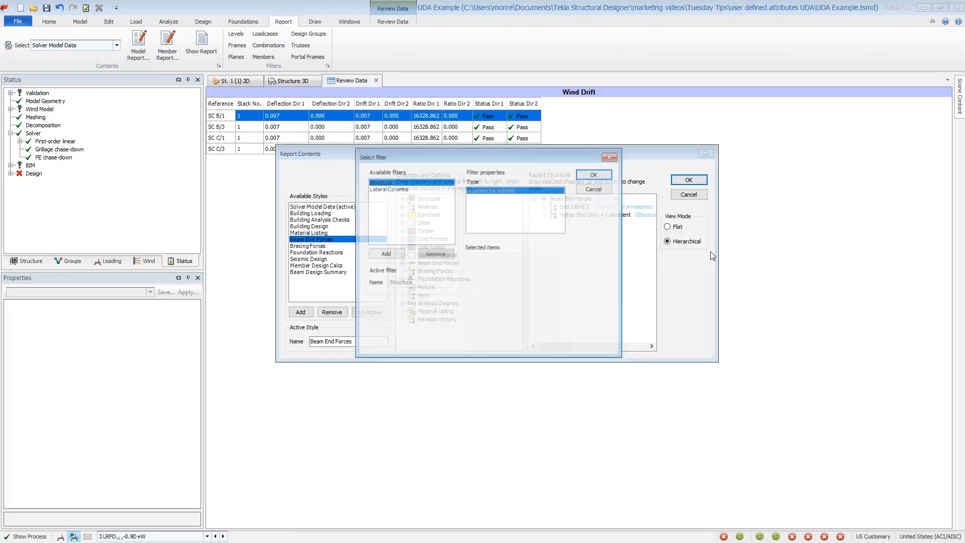
pyautogui.click(386, 254)
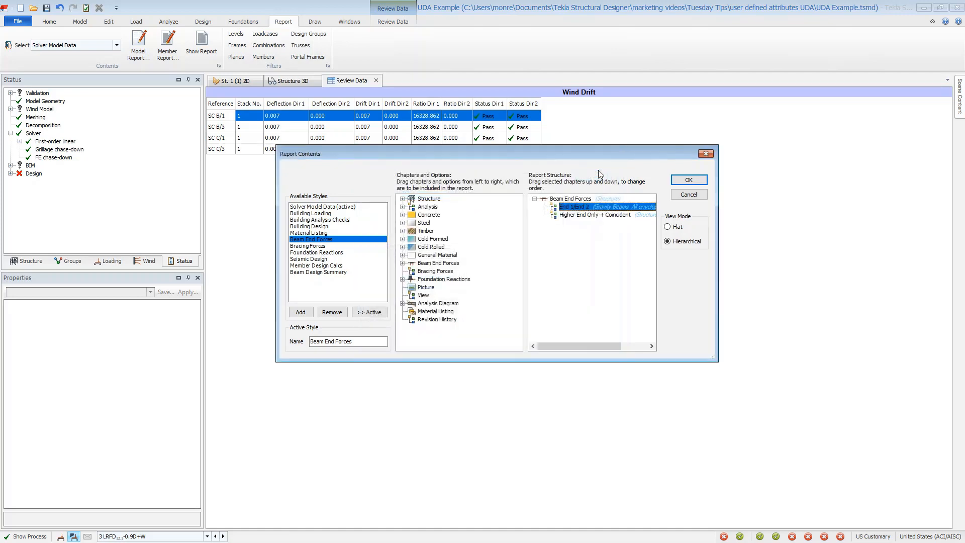
pyautogui.click(688, 179)
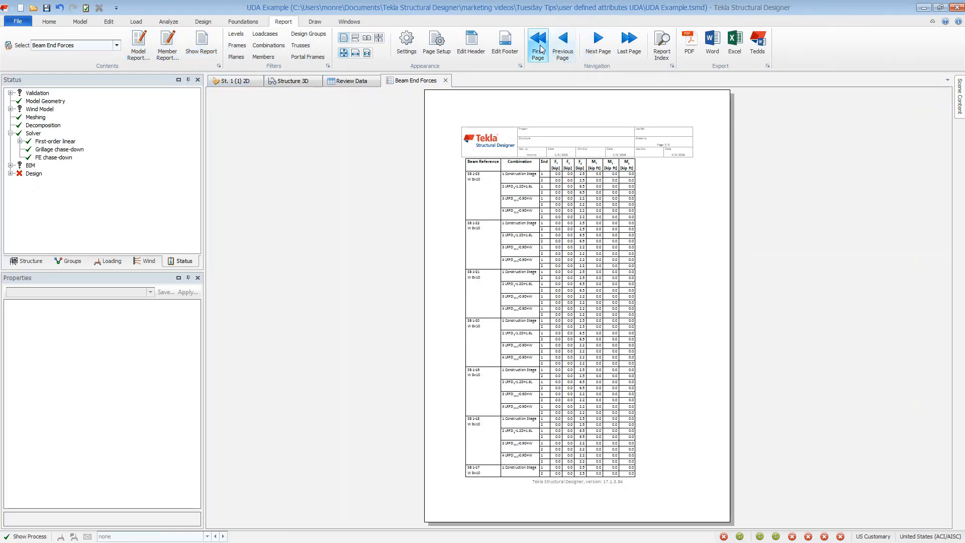
# View the first page of the Beam End Forces report and return to Structure 3D.
pyautogui.click(537, 43)
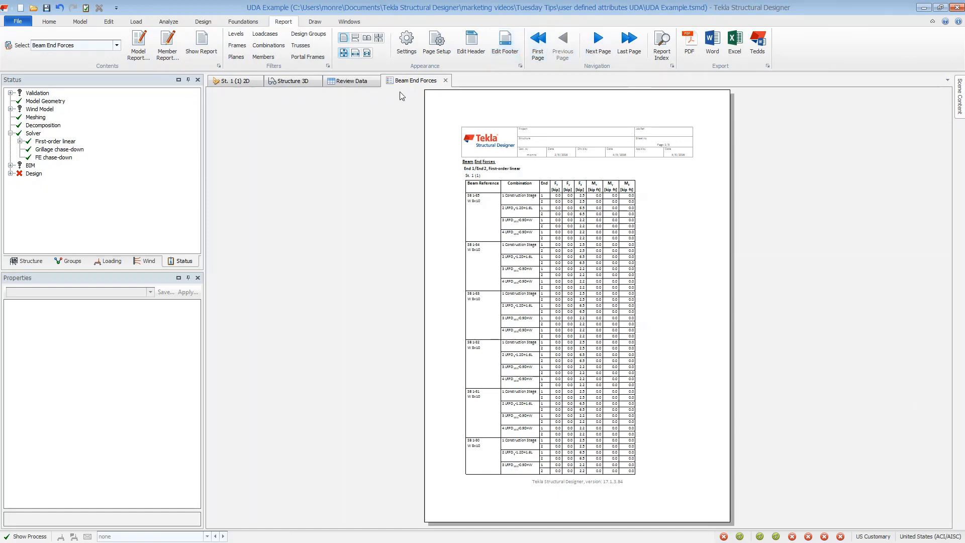
pyautogui.click(292, 80)
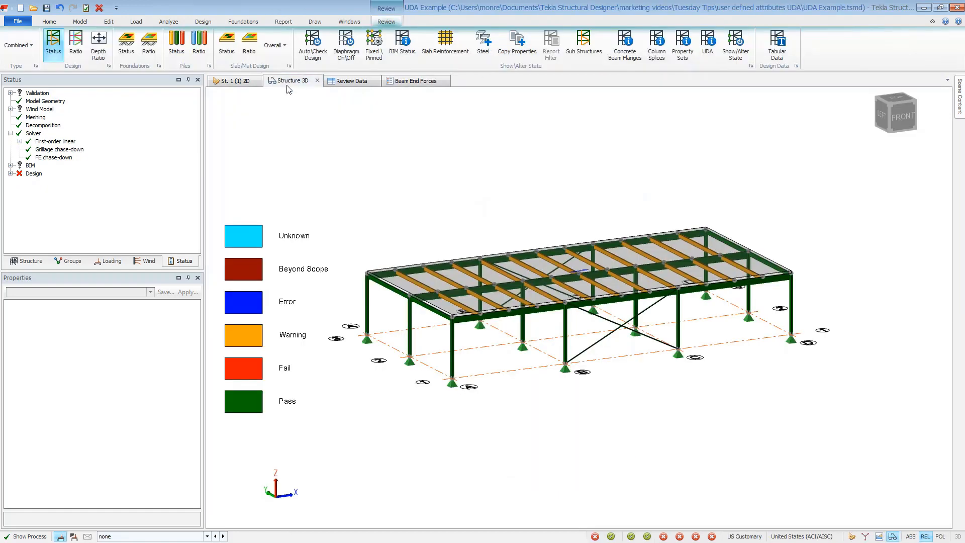
# Start the UDA command and change Mode from Set On to Review to colour members by Name.
pyautogui.click(707, 44)
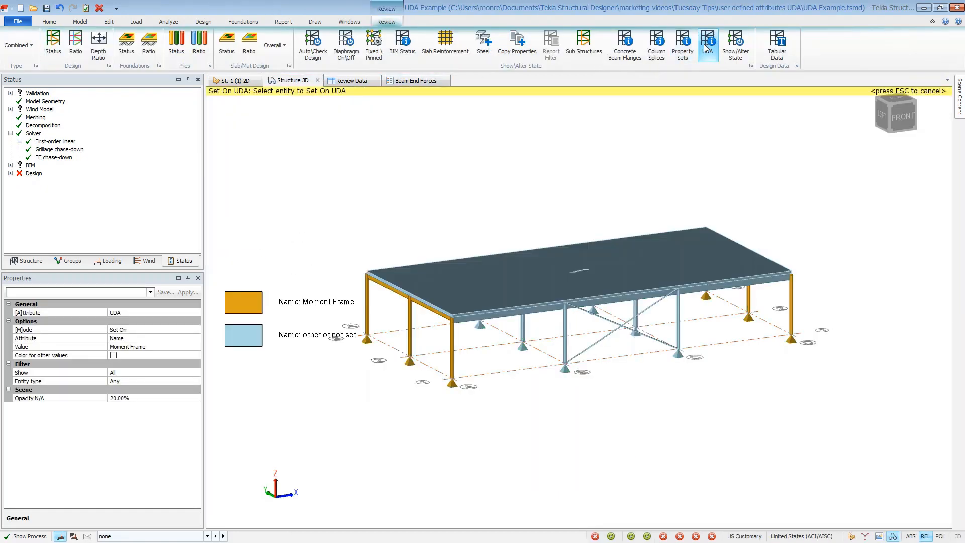
pyautogui.click(148, 329)
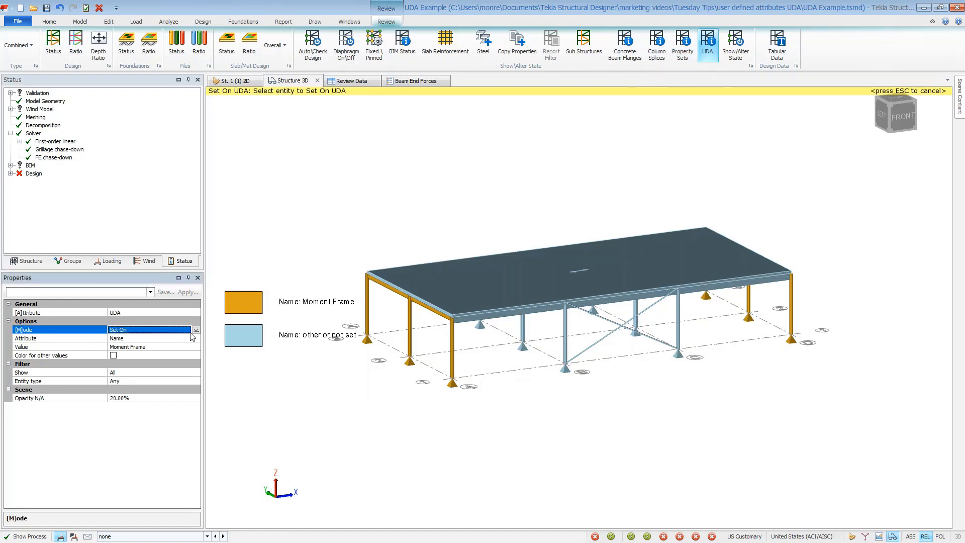
pyautogui.click(196, 330)
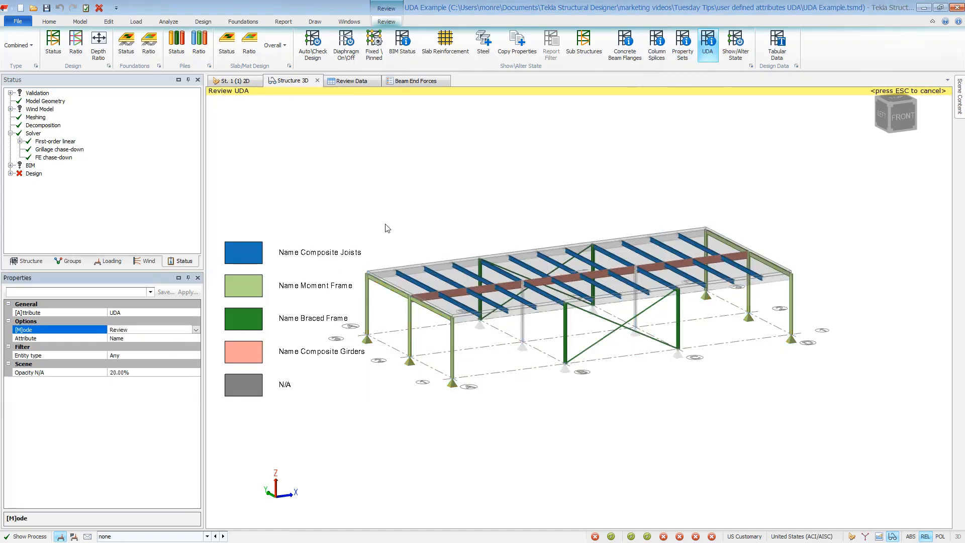
pyautogui.moveTo(411, 209)
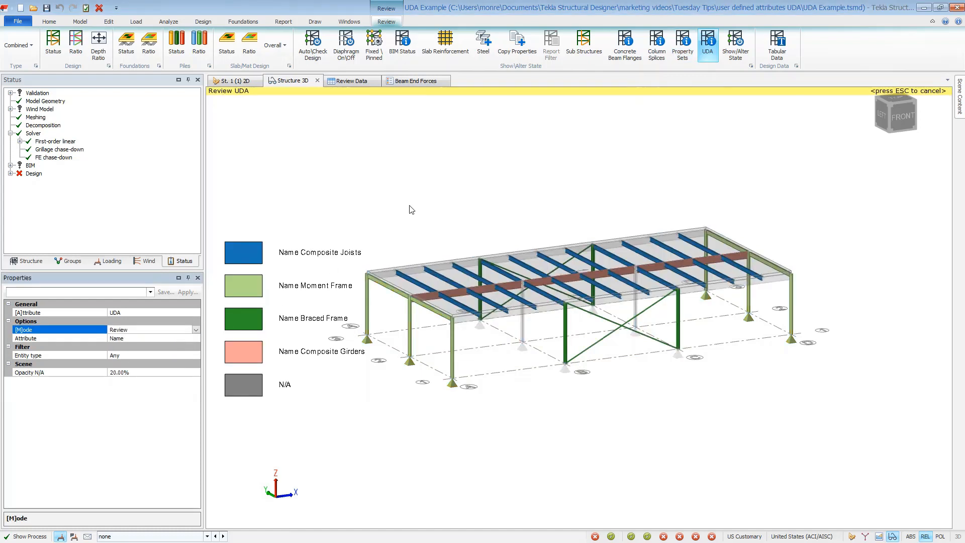